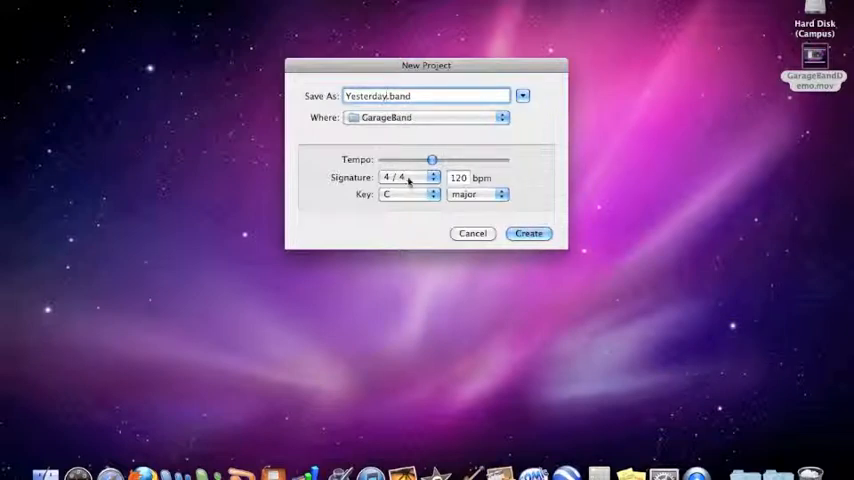
# Create the Yesterday.band project at 120 bpm in 4/4, replacing the existing file
pyautogui.click(405, 194)
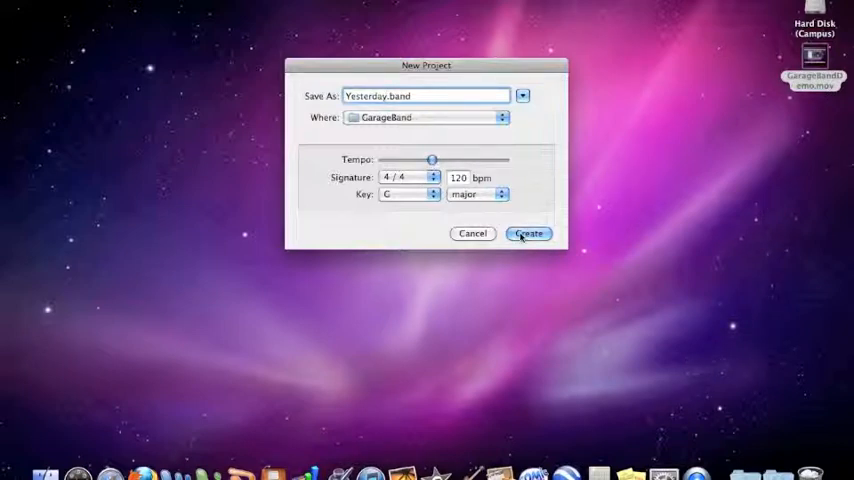
pyautogui.click(528, 233)
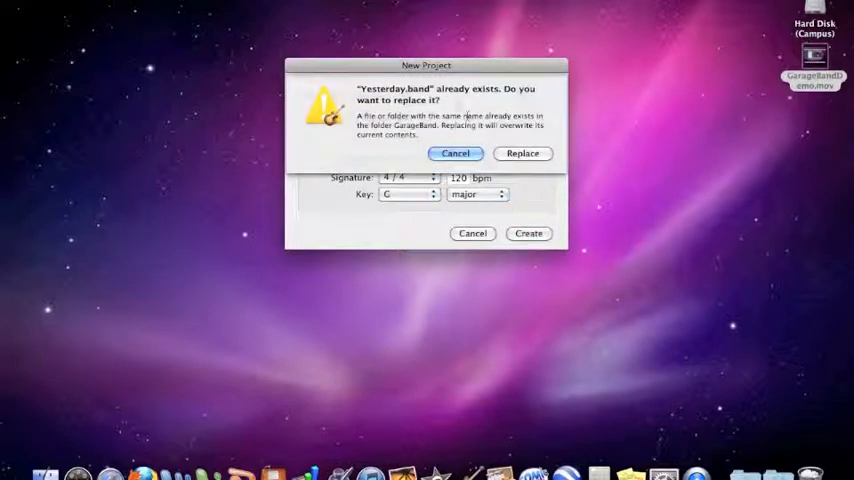
pyautogui.click(523, 153)
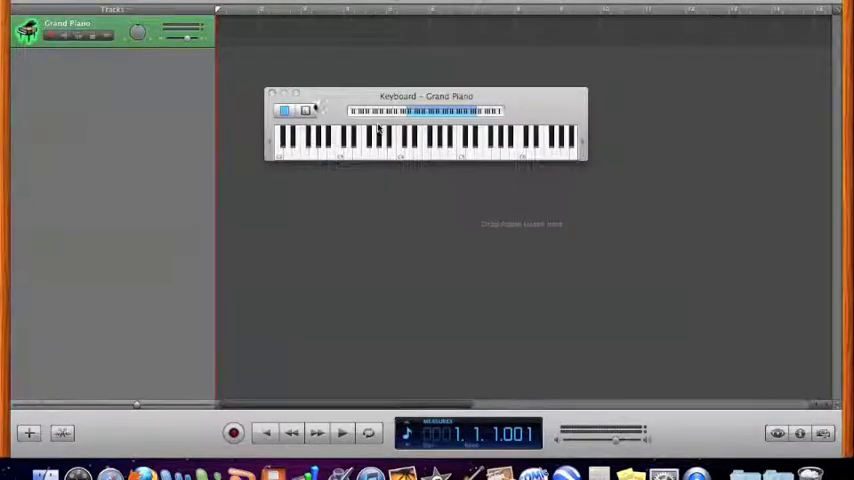
# Close the onscreen piano Keyboard window
pyautogui.click(278, 94)
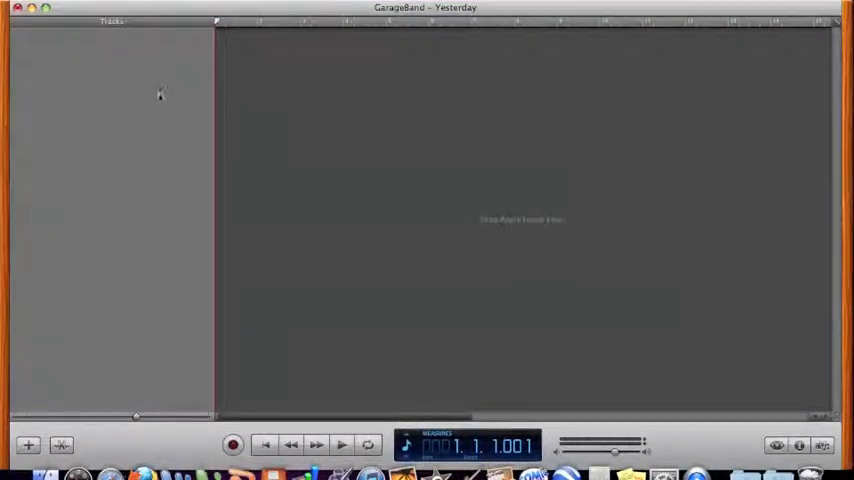
pyautogui.moveTo(157, 53)
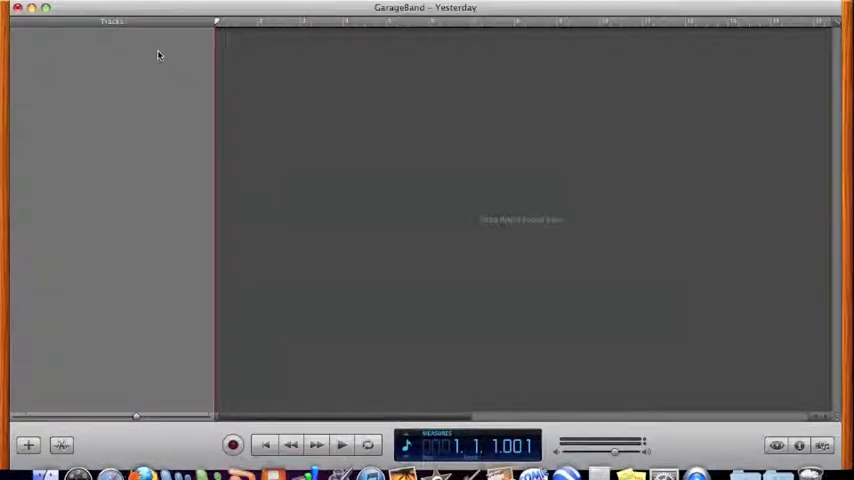
pyautogui.moveTo(165, 67)
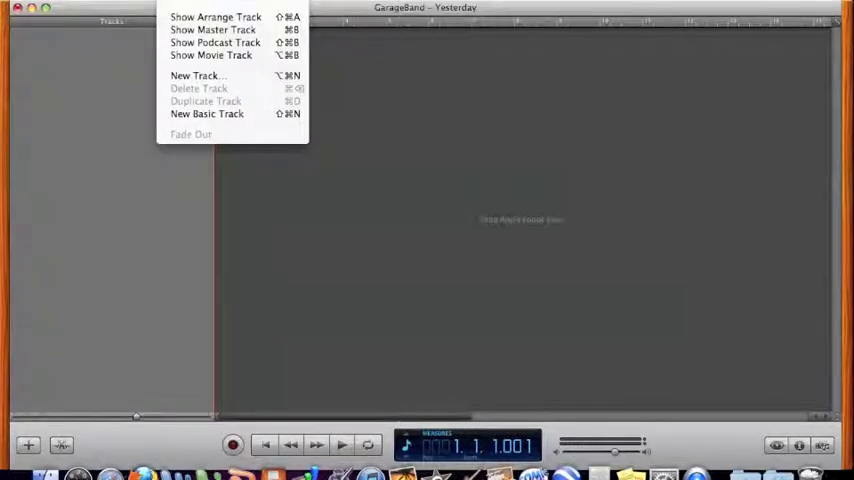
pyautogui.moveTo(185, 89)
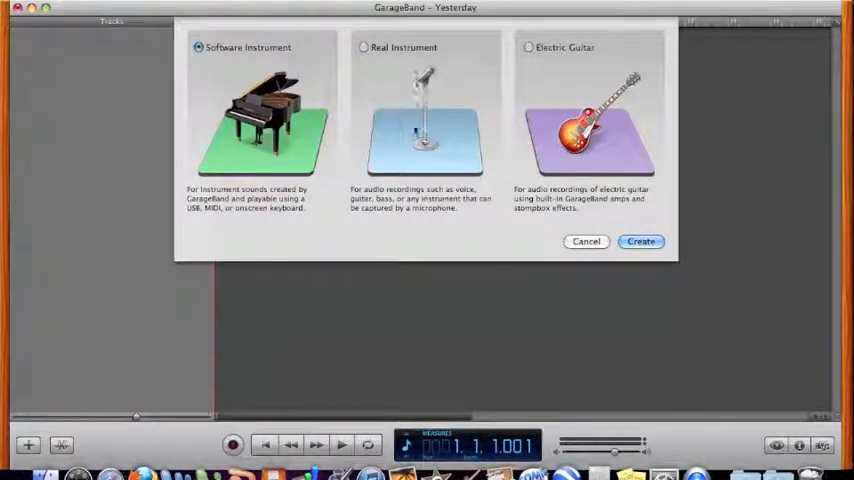
# Add a Real Instrument audio track, then a second basic audio track
pyautogui.click(362, 48)
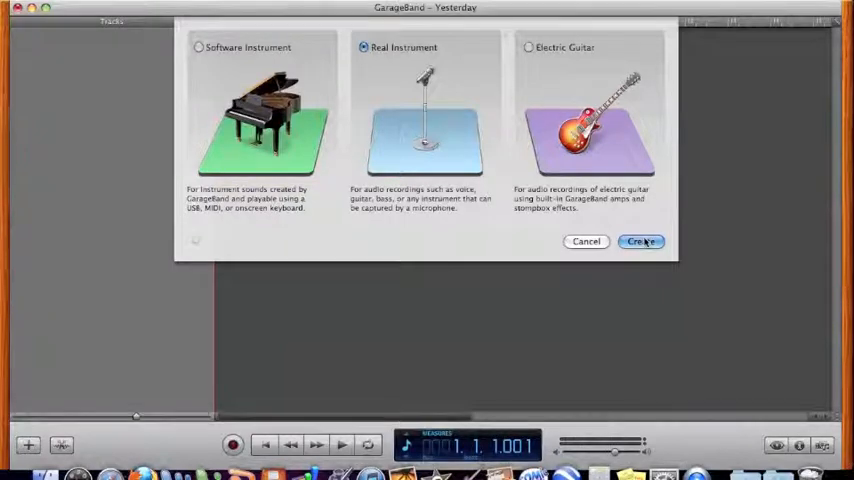
pyautogui.click(638, 242)
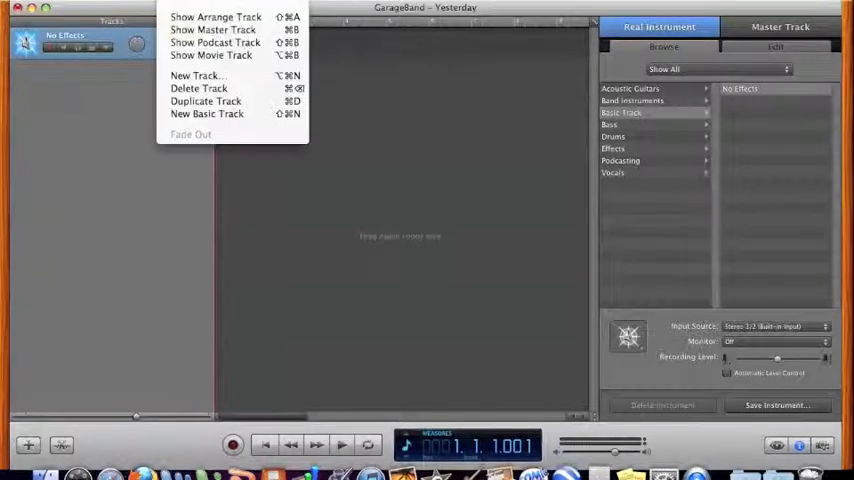
pyautogui.click(196, 77)
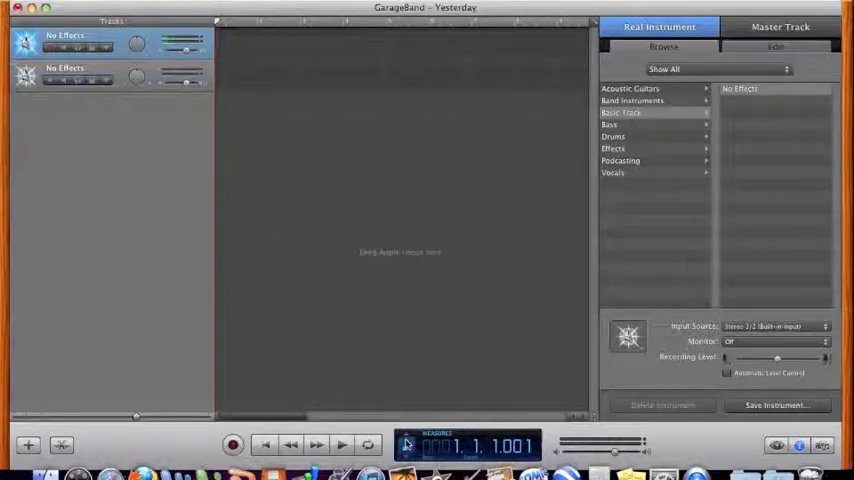
pyautogui.click(407, 444)
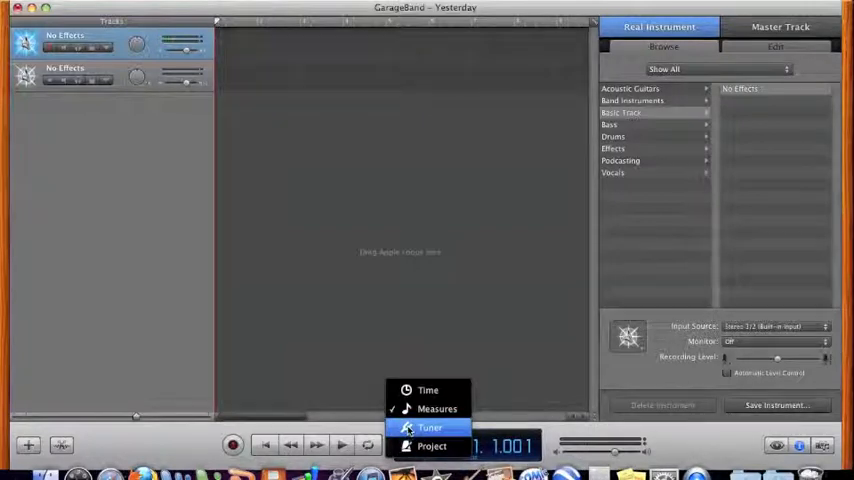
pyautogui.click(434, 425)
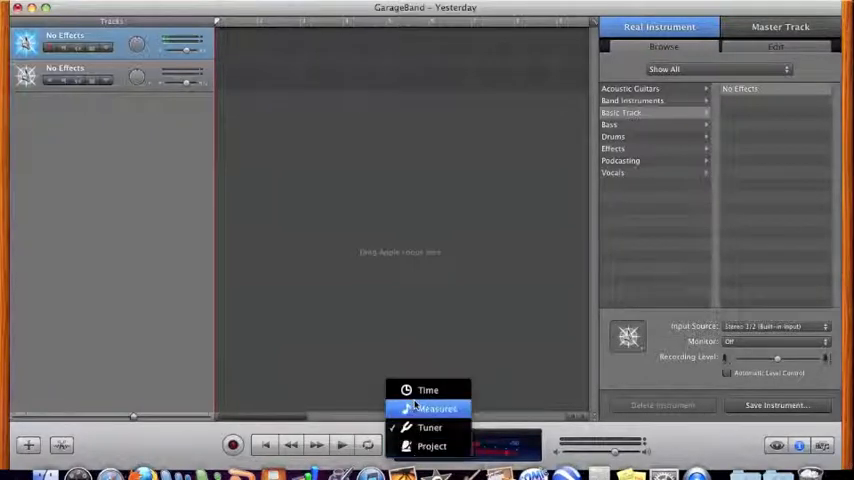
pyautogui.click(430, 408)
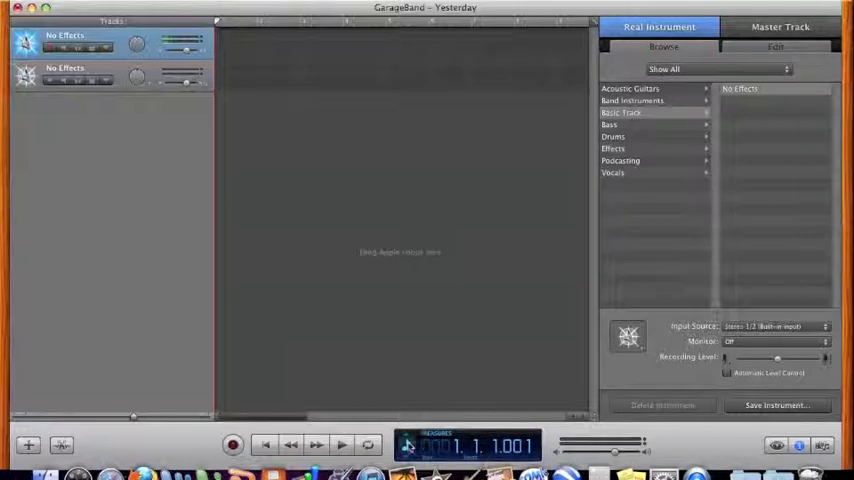
pyautogui.moveTo(413, 448)
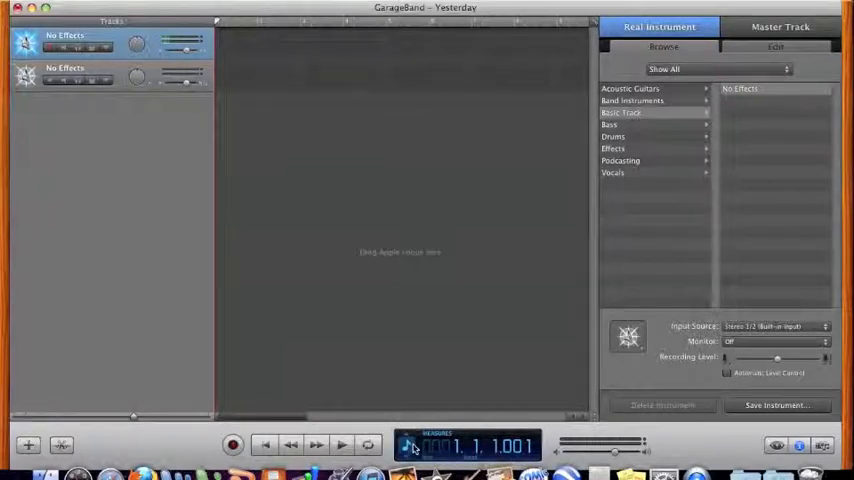
# Switch the LCD display to Project mode showing G major, tempo and 4/4
pyautogui.click(415, 446)
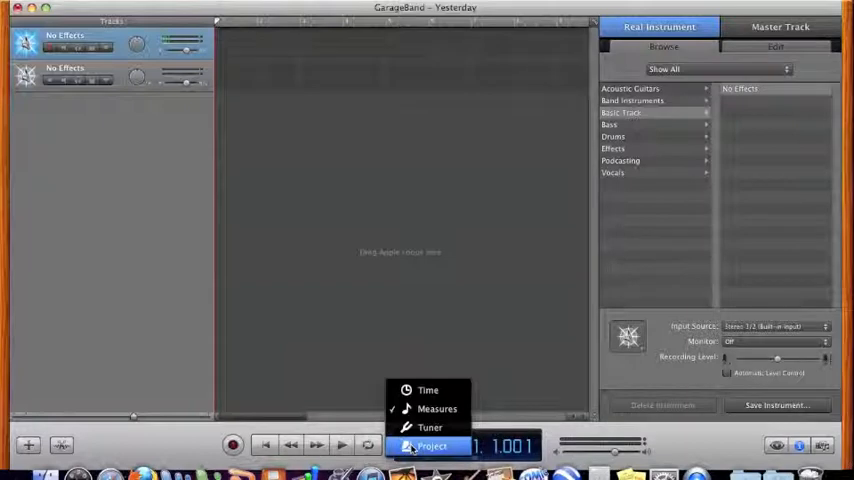
pyautogui.click(432, 446)
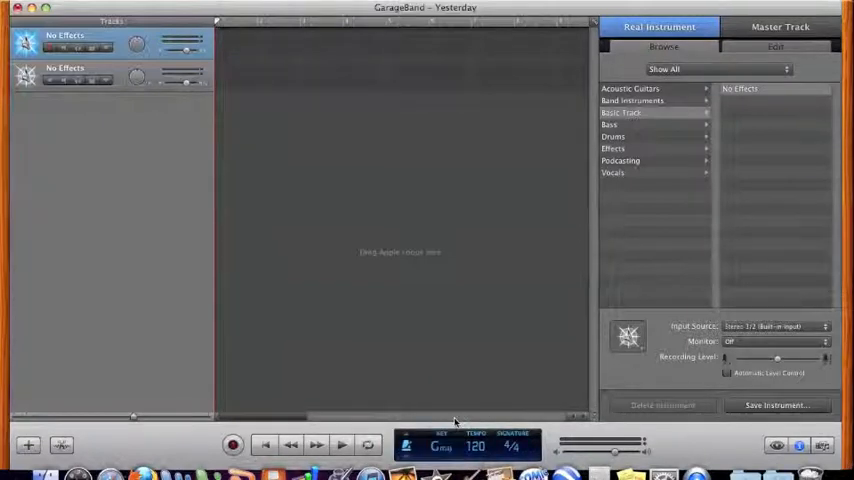
pyautogui.click(477, 448)
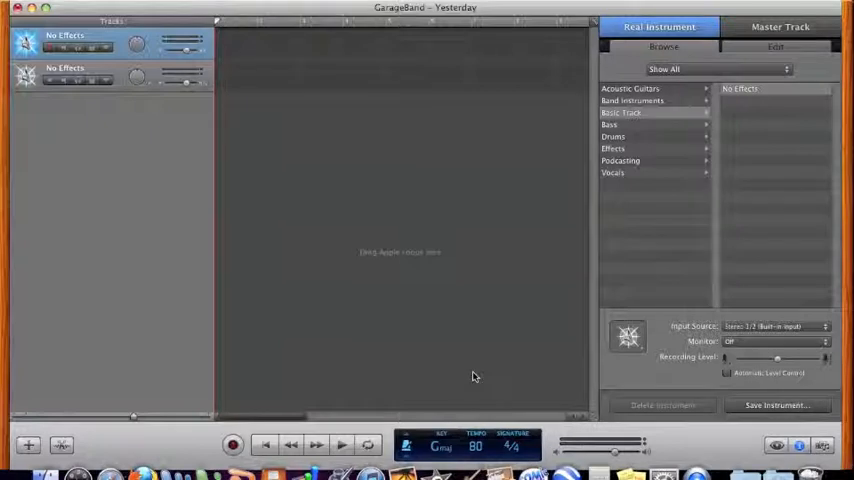
pyautogui.moveTo(314, 405)
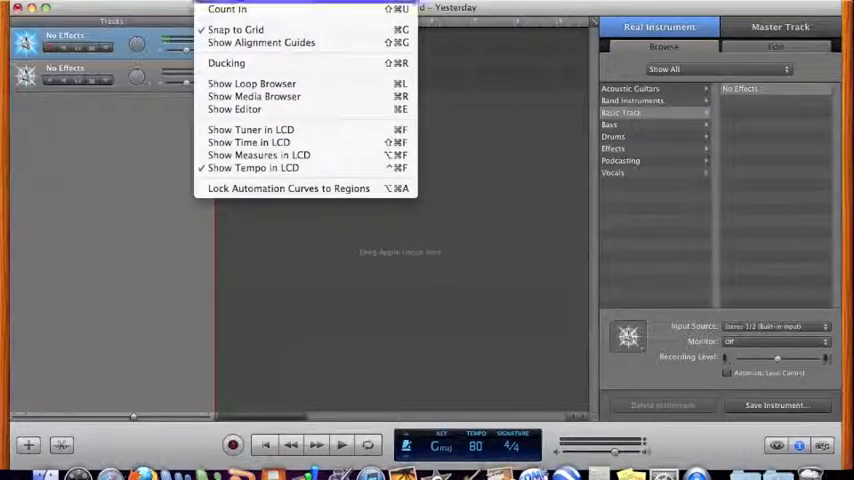
pyautogui.moveTo(230, 9)
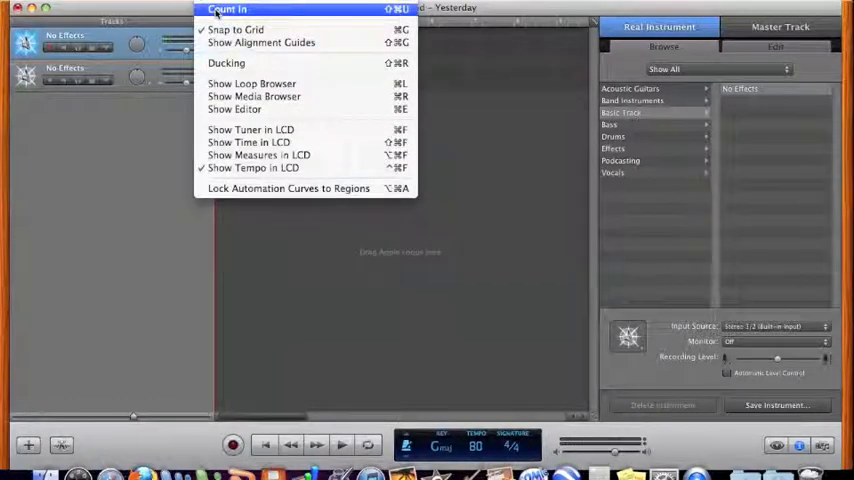
# Enable Count In from the Control menu
pyautogui.click(231, 7)
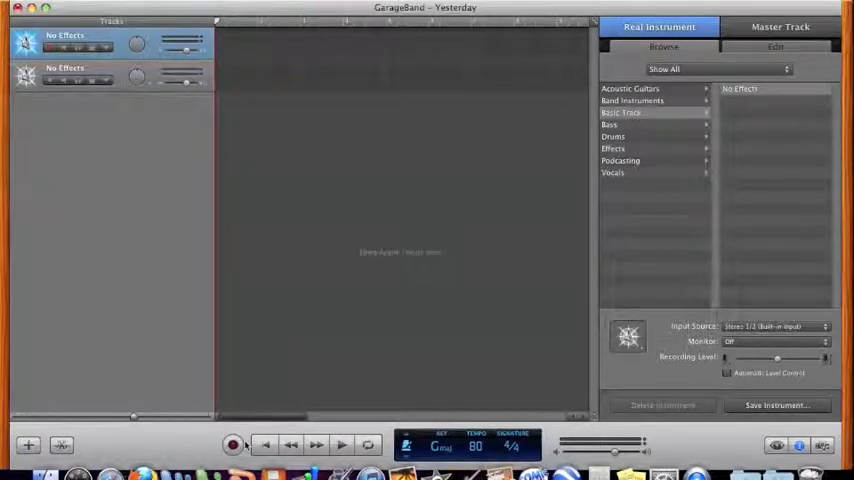
pyautogui.click(232, 444)
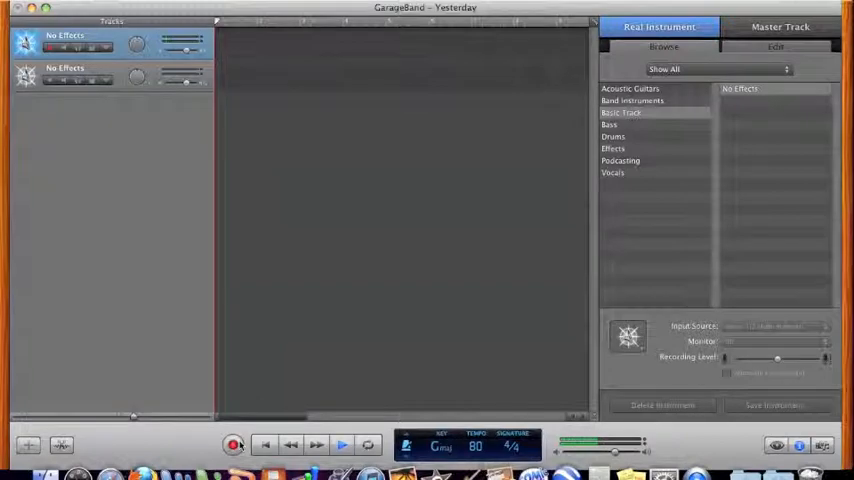
pyautogui.click(234, 444)
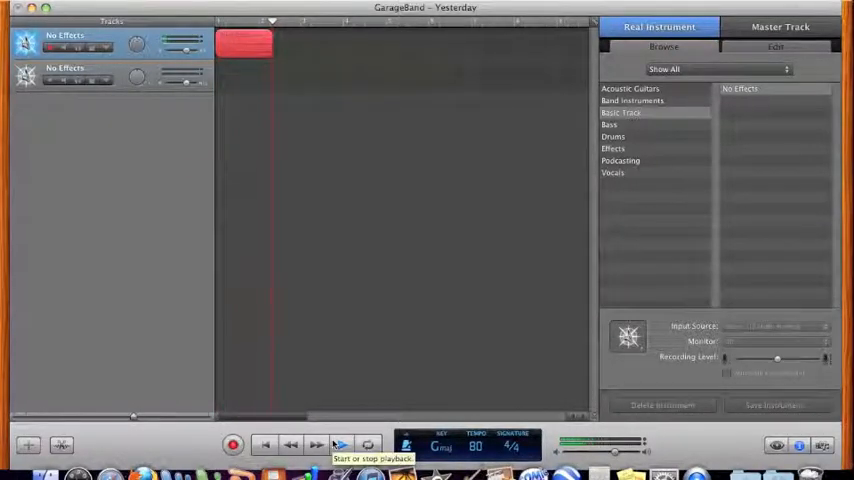
pyautogui.click(339, 443)
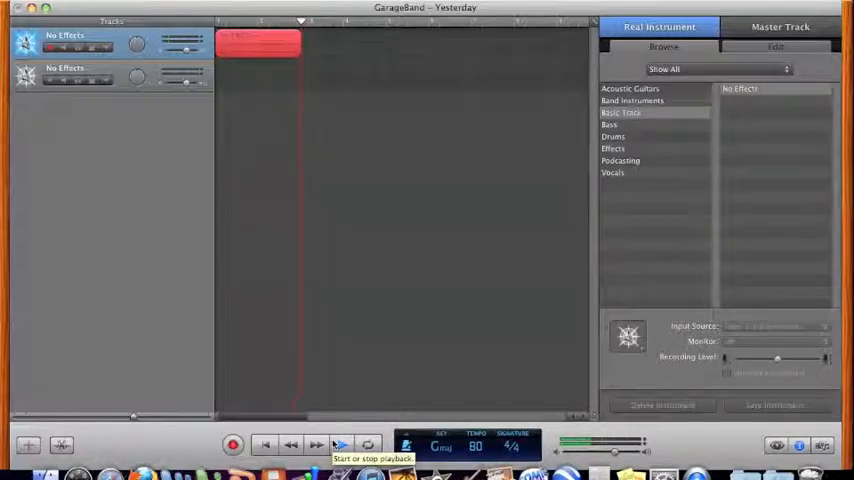
pyautogui.click(338, 444)
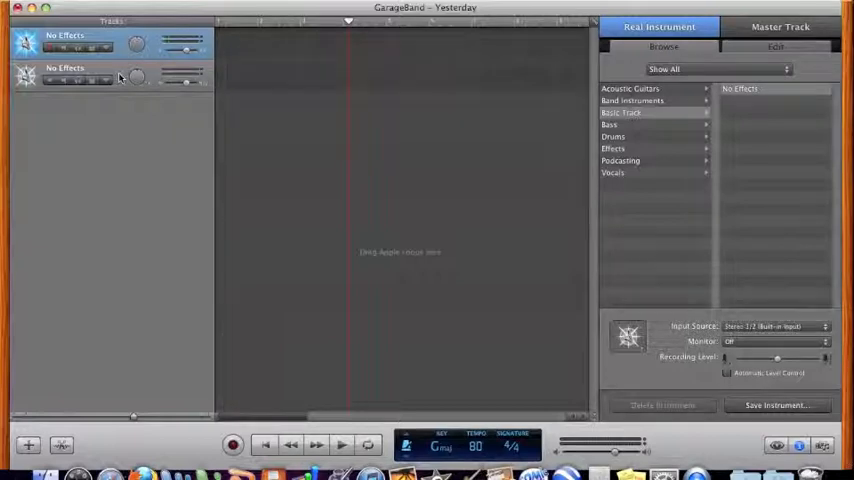
pyautogui.click(115, 77)
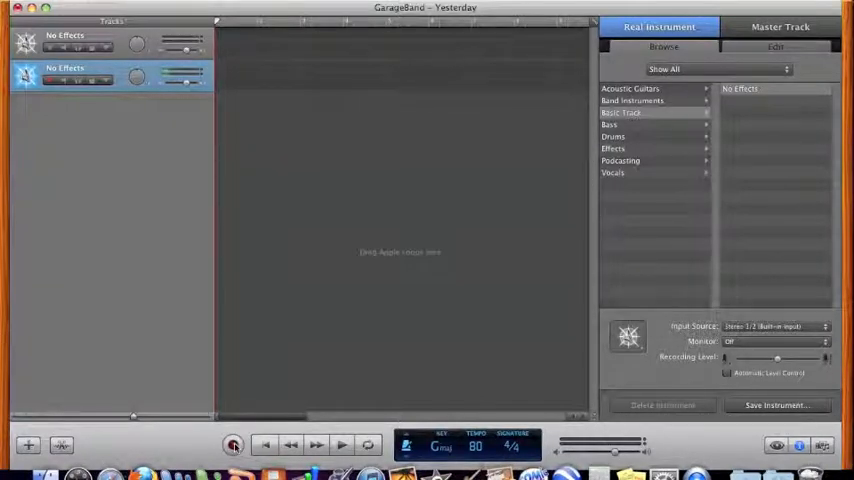
pyautogui.moveTo(234, 444)
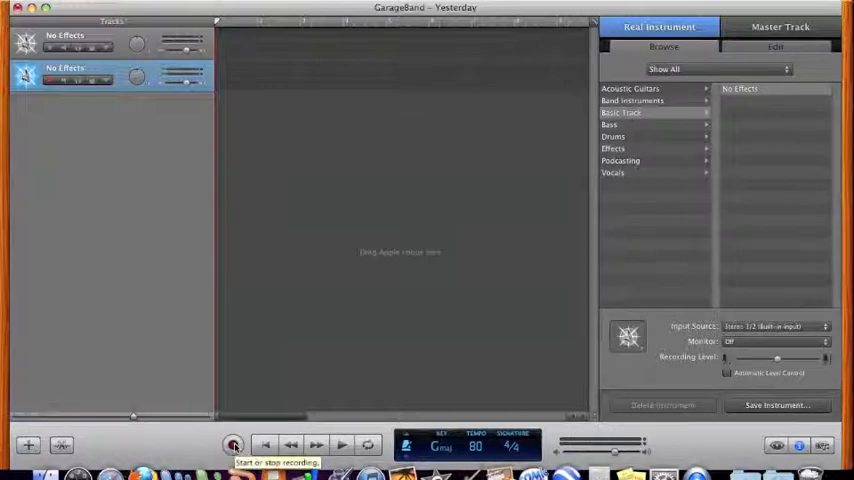
# Record a multi-bar guitar take onto the second Real Instrument track
pyautogui.click(234, 444)
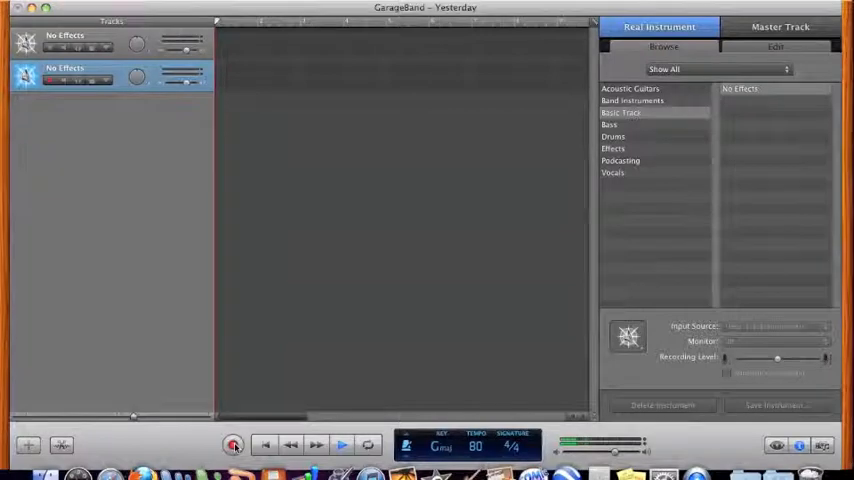
pyautogui.click(233, 445)
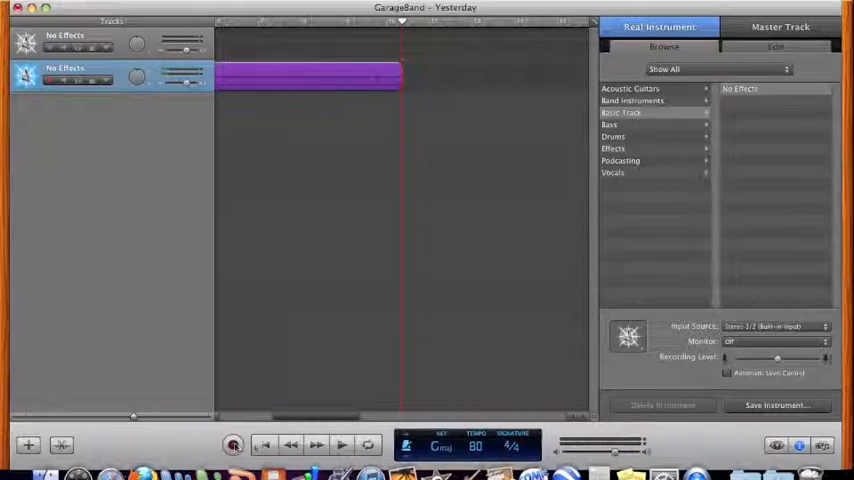
pyautogui.moveTo(262, 444)
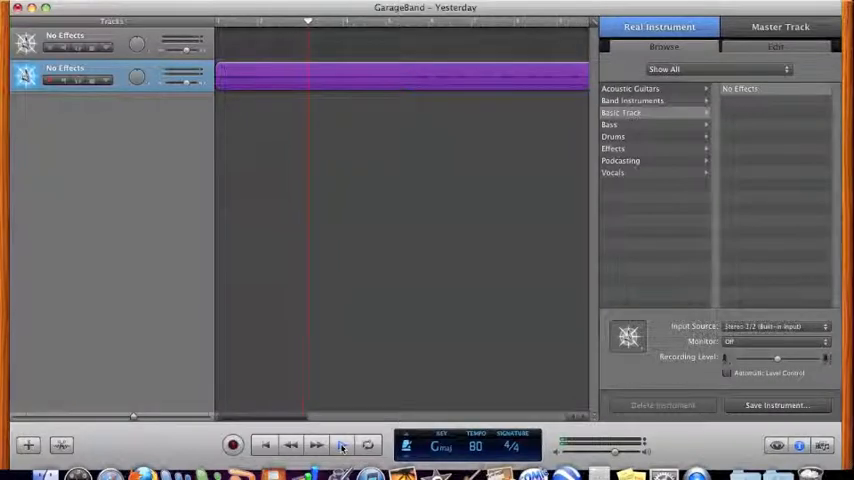
pyautogui.click(344, 446)
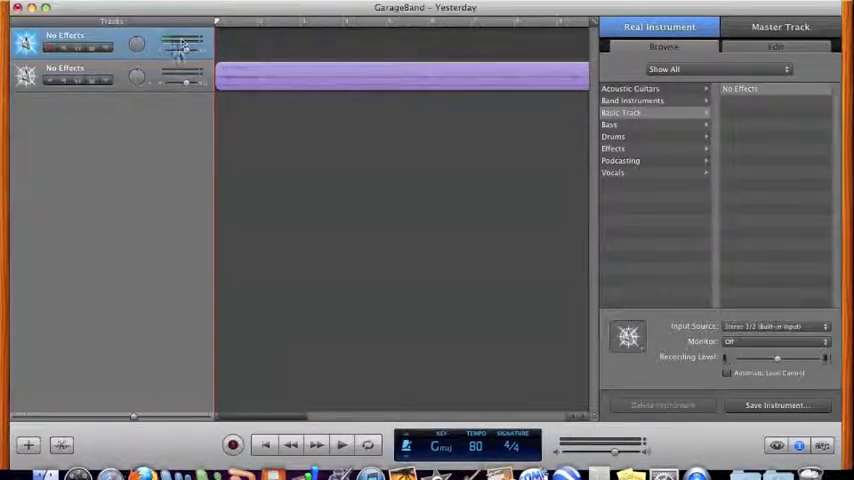
pyautogui.moveTo(186, 51)
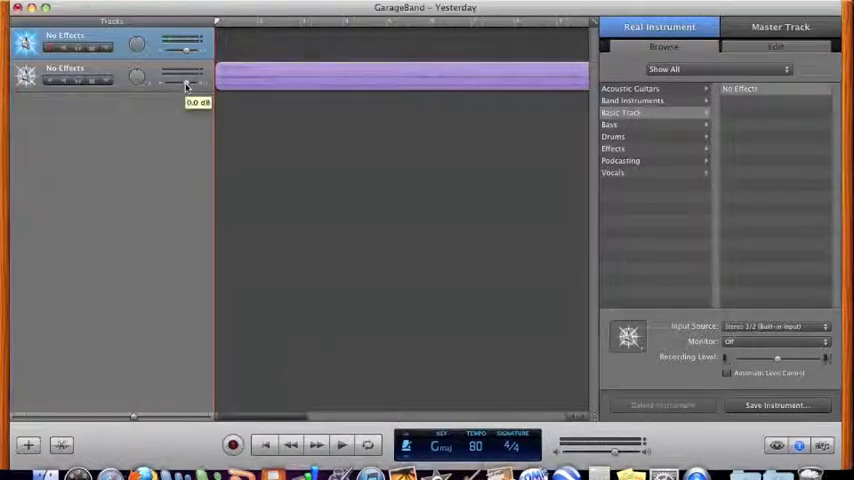
# Drag the second track's volume slider from 0 dB down to about -47 dB
pyautogui.moveTo(185, 85); pyautogui.dragTo(178, 85)
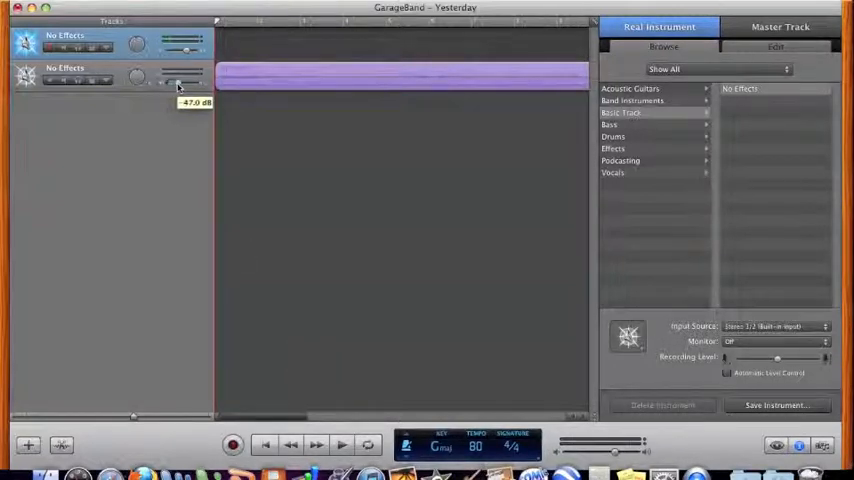
pyautogui.moveTo(165, 82); pyautogui.dragTo(190, 82)
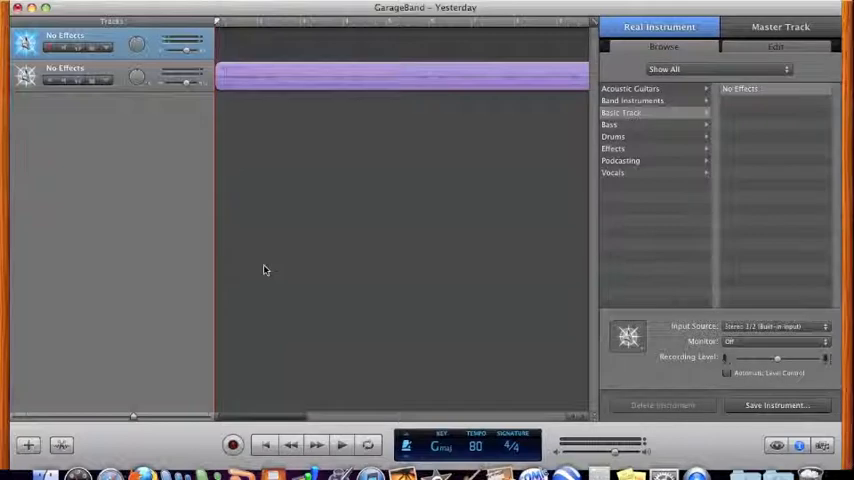
# Record a lead guitar take on the upper track while the rhythm part plays
pyautogui.click(233, 443)
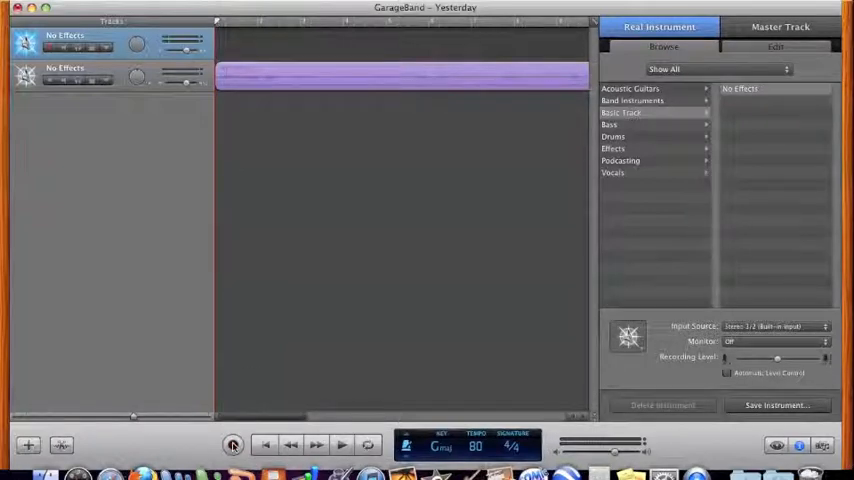
pyautogui.moveTo(233, 443)
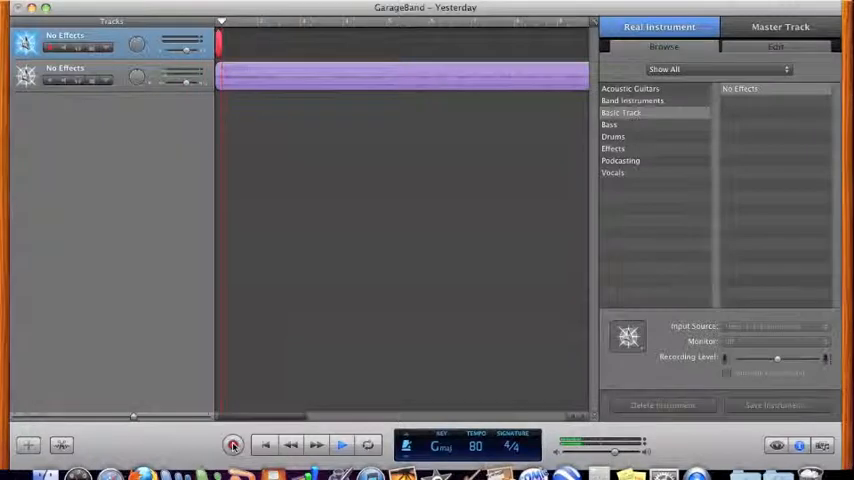
pyautogui.click(234, 444)
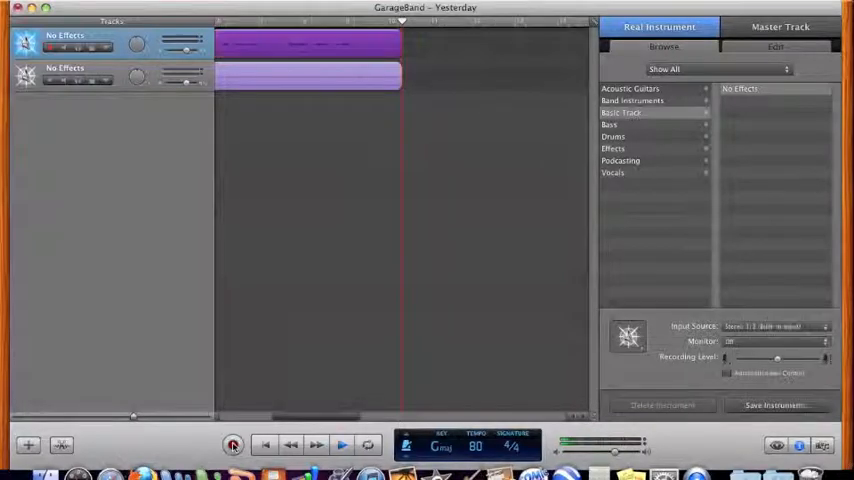
# Stop the upper track's recording and play back both tracks
pyautogui.click(234, 444)
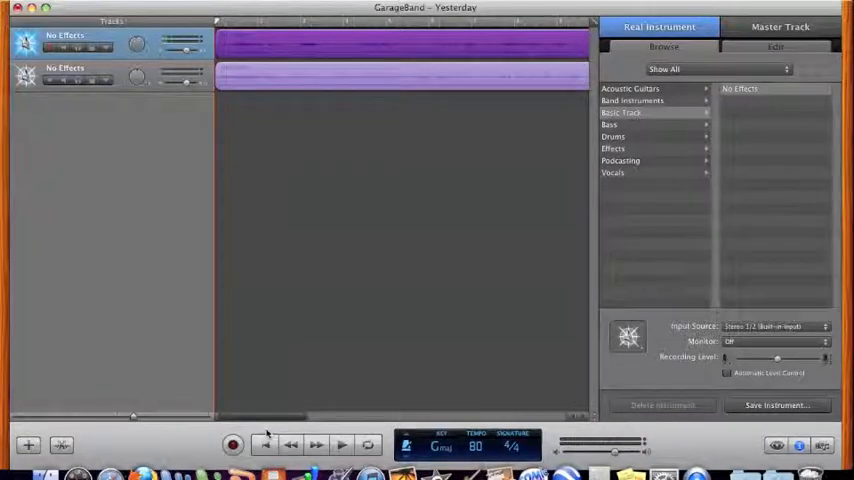
pyautogui.moveTo(253, 249)
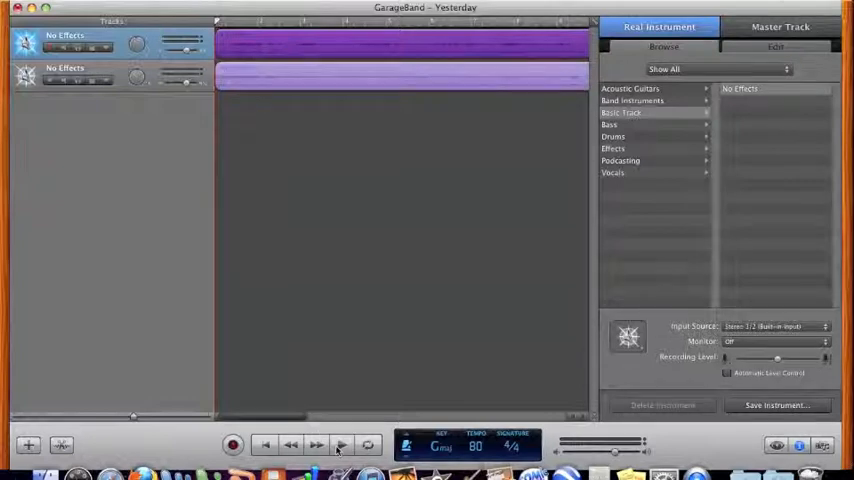
pyautogui.click(343, 443)
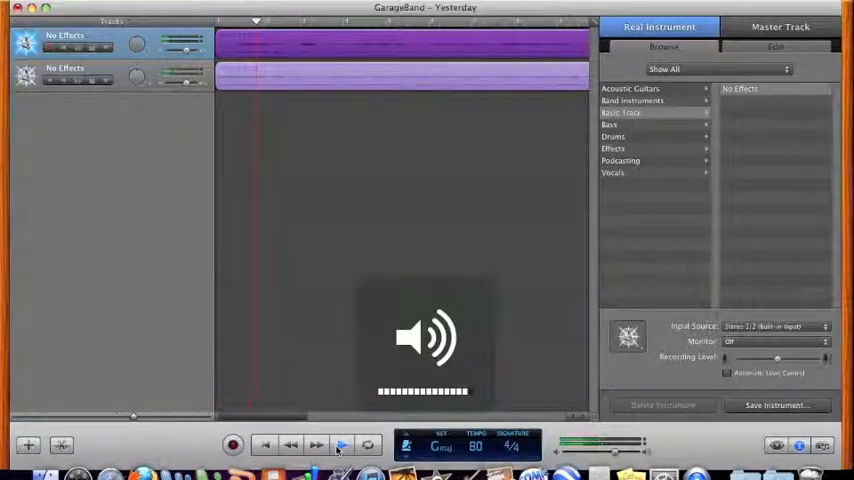
pyautogui.click(340, 444)
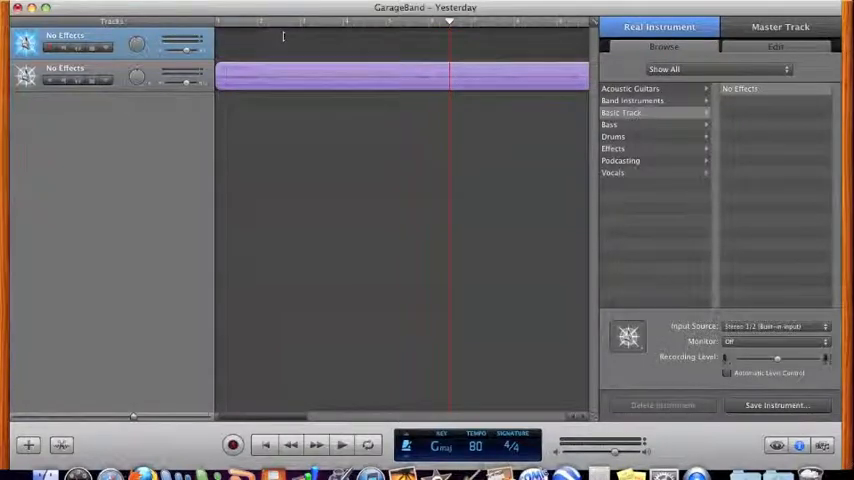
pyautogui.moveTo(301, 28)
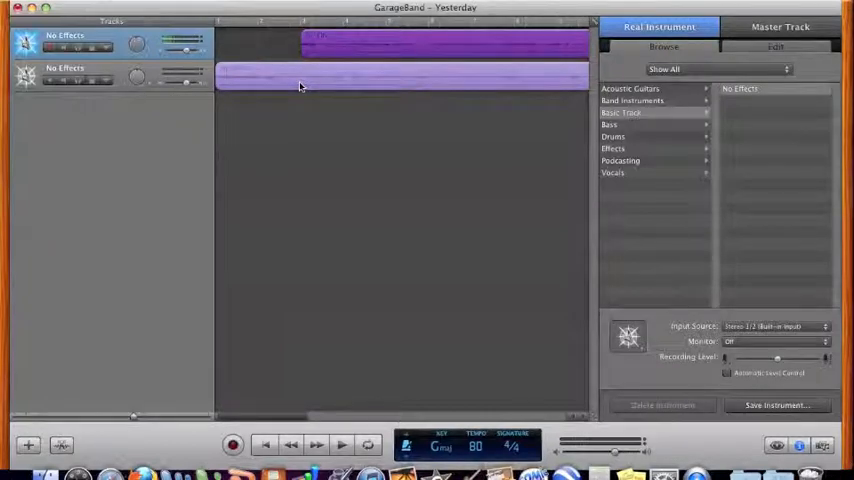
# Move the playhead to the upper track's entry point a few bars in
pyautogui.click(100, 45)
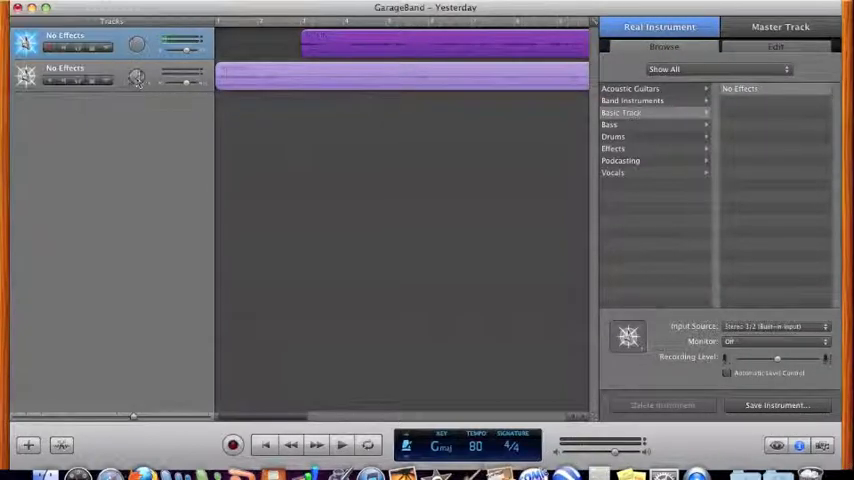
pyautogui.moveTo(137, 48)
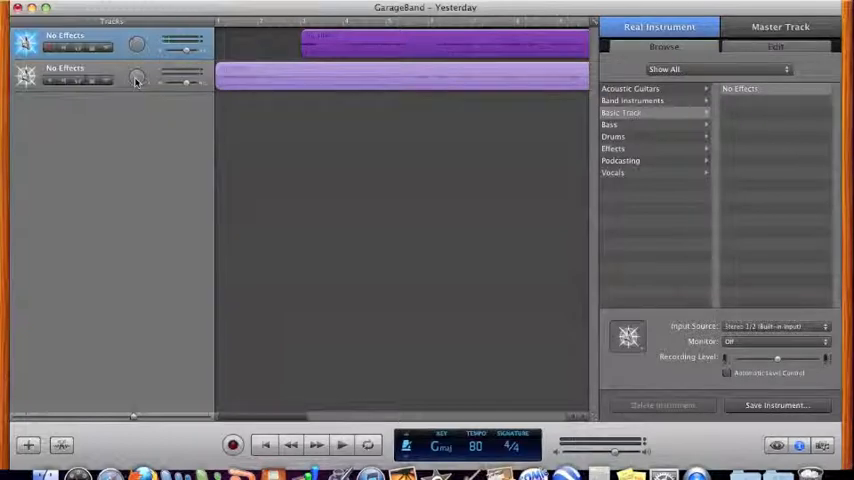
pyautogui.moveTo(138, 79)
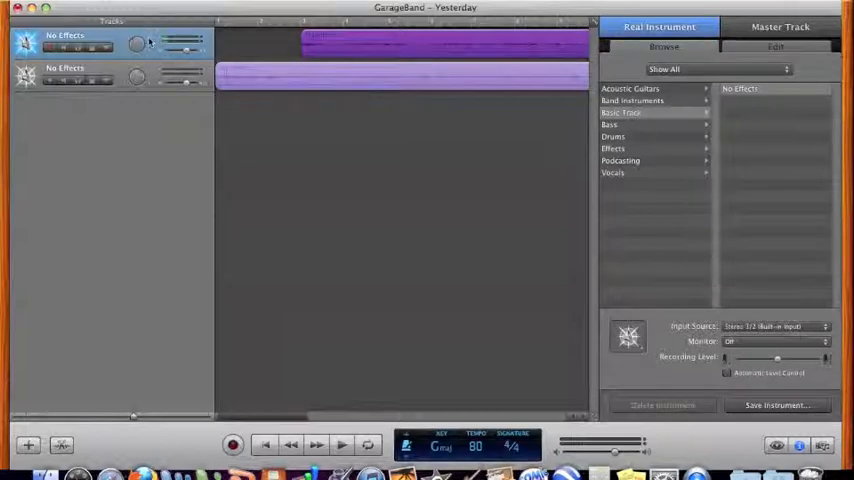
pyautogui.moveTo(135, 46)
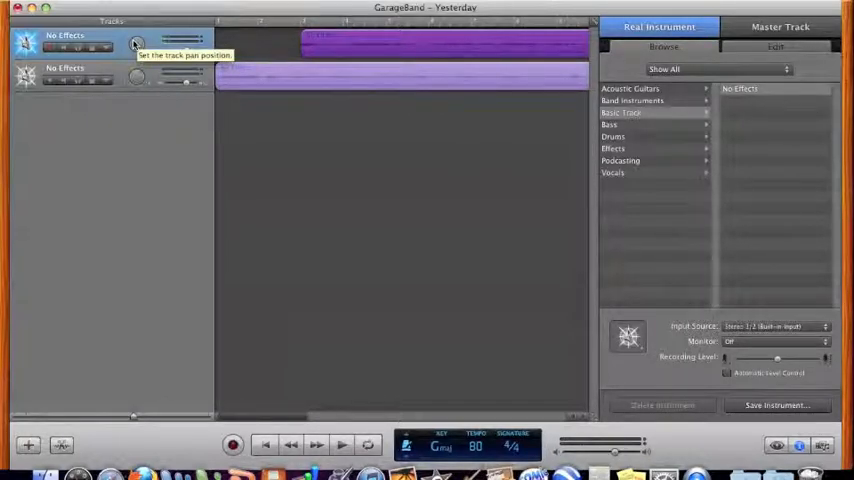
# Pan the upper guitar track toward one side of the stereo field
pyautogui.click(135, 76)
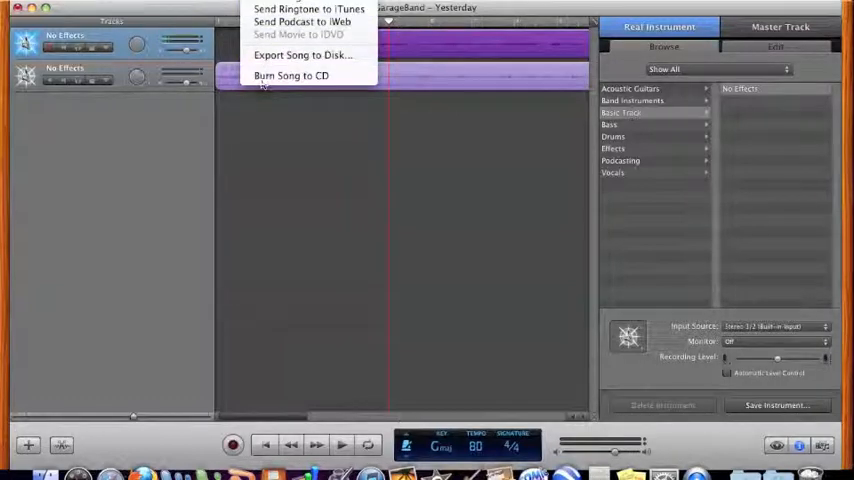
pyautogui.click(255, 147)
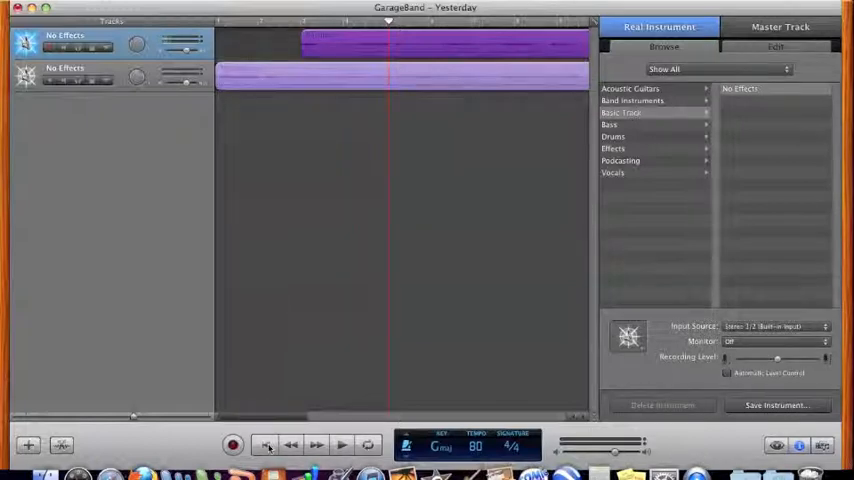
pyautogui.moveTo(268, 445)
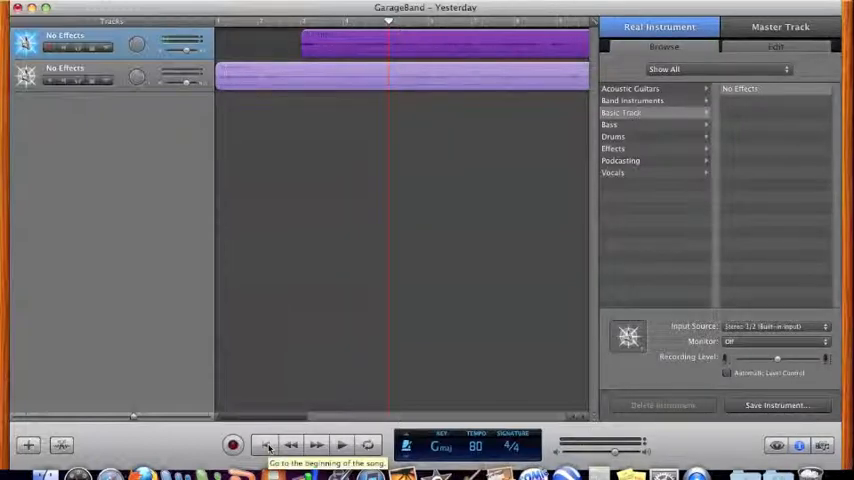